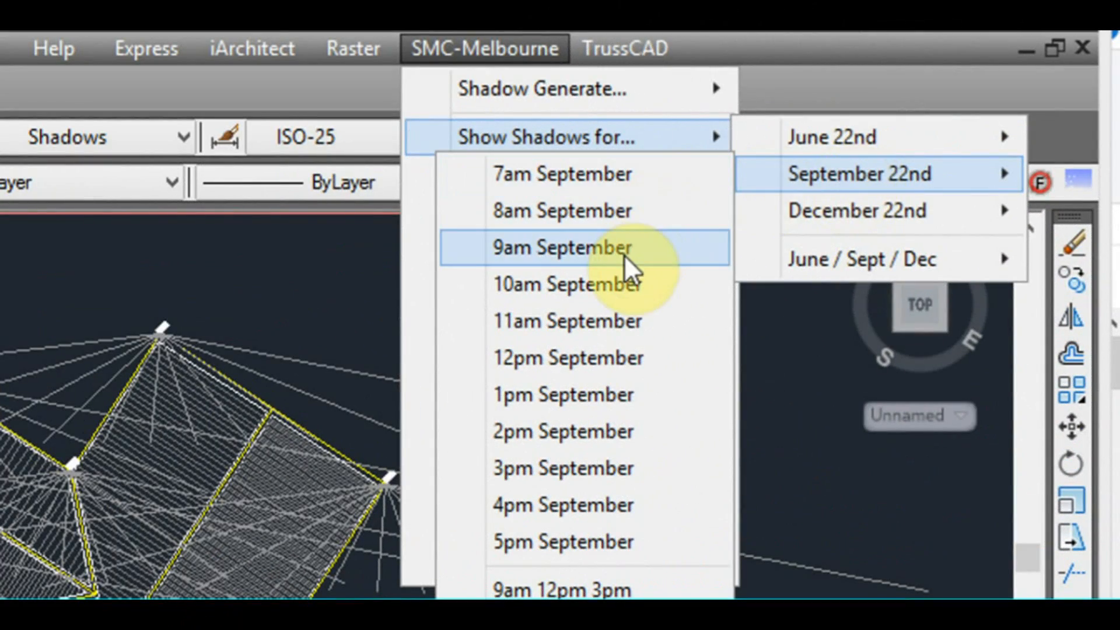
# - Display only the 9am September shadow set for the roof via the SMC-Melbourne Show Shadows menu
pyautogui.click(561, 247)
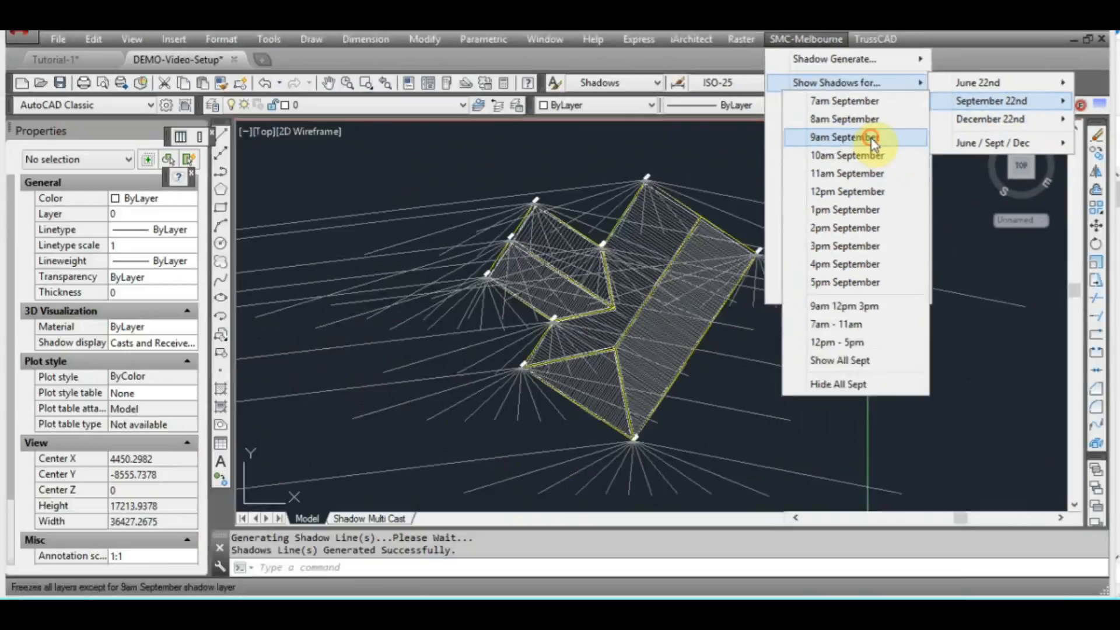
pyautogui.click(844, 138)
pyautogui.write('1')
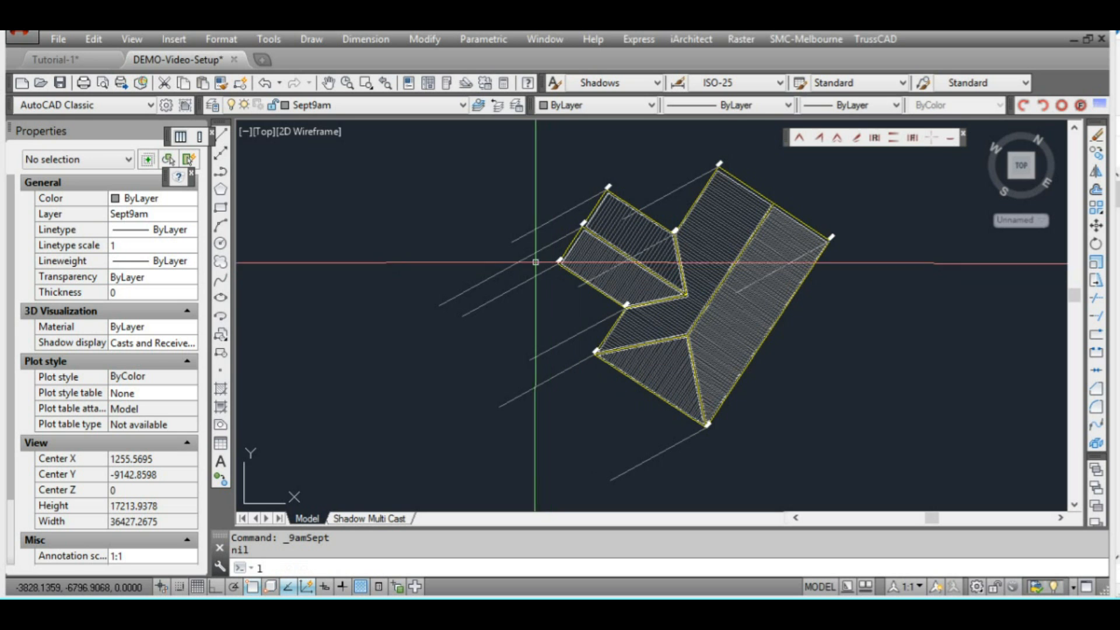
pyautogui.click(440, 305)
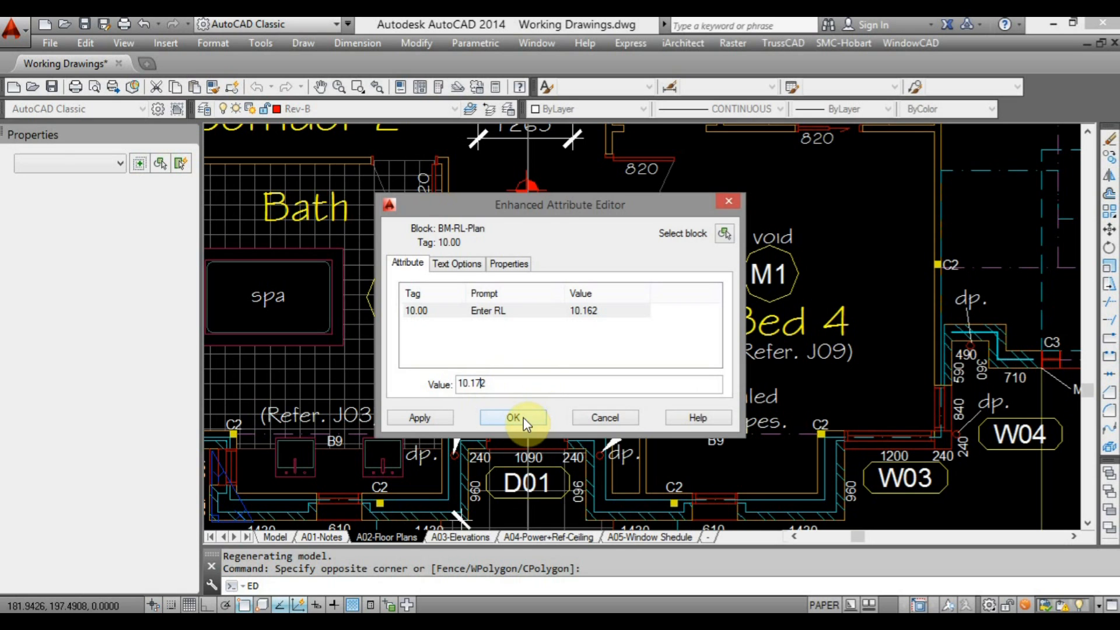
# - Confirm the Bath/Entry level marker's new value RL 10.172 in the Enhanced Attribute Editor
pyautogui.click(513, 418)
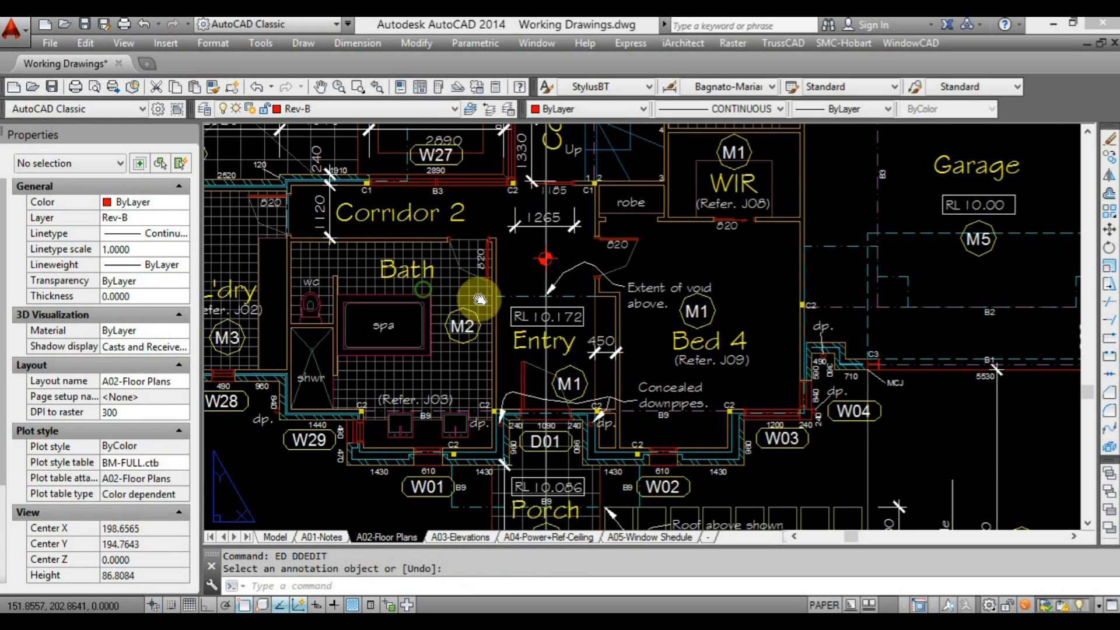
pyautogui.click(410, 270)
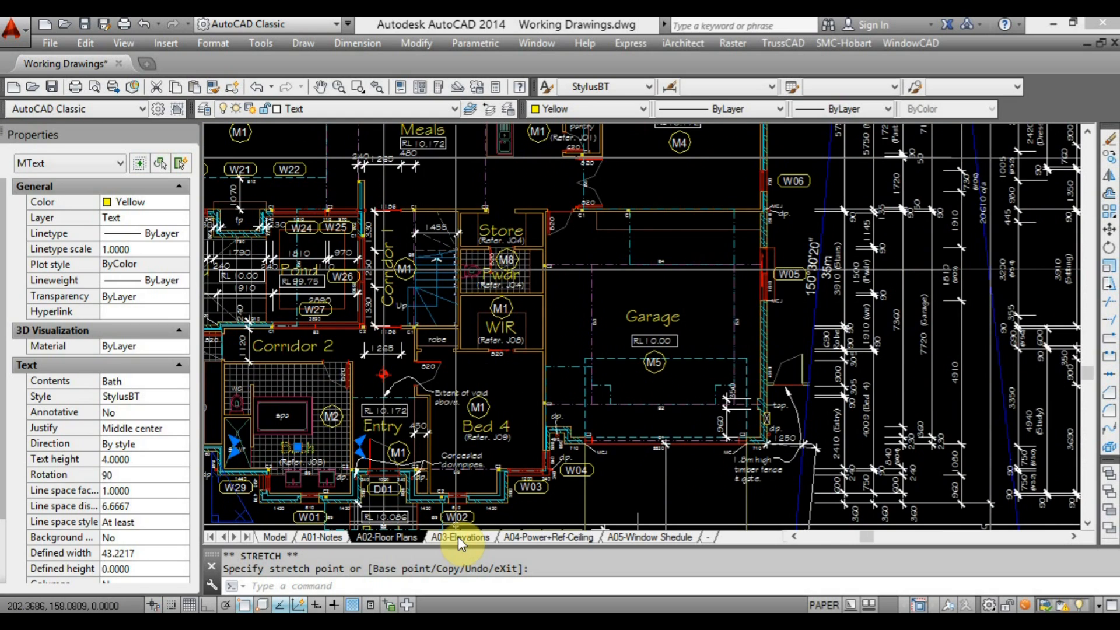
# - On the A03-Elevations sheet, begin editing the 22.5° roof pitch text label
pyautogui.click(460, 536)
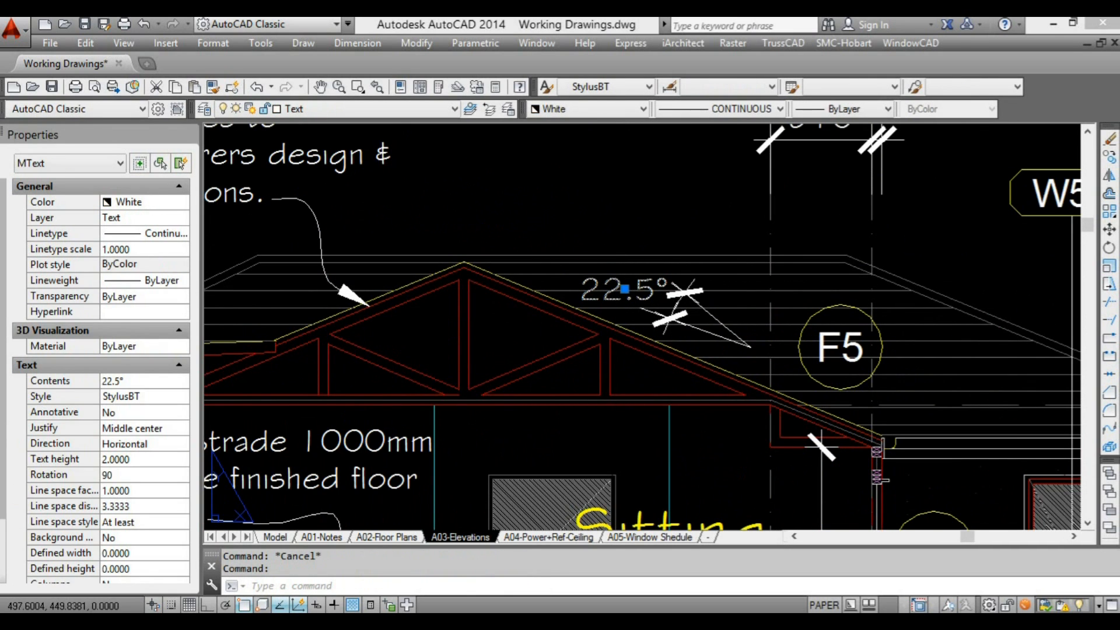
pyautogui.doubleClick(622, 289)
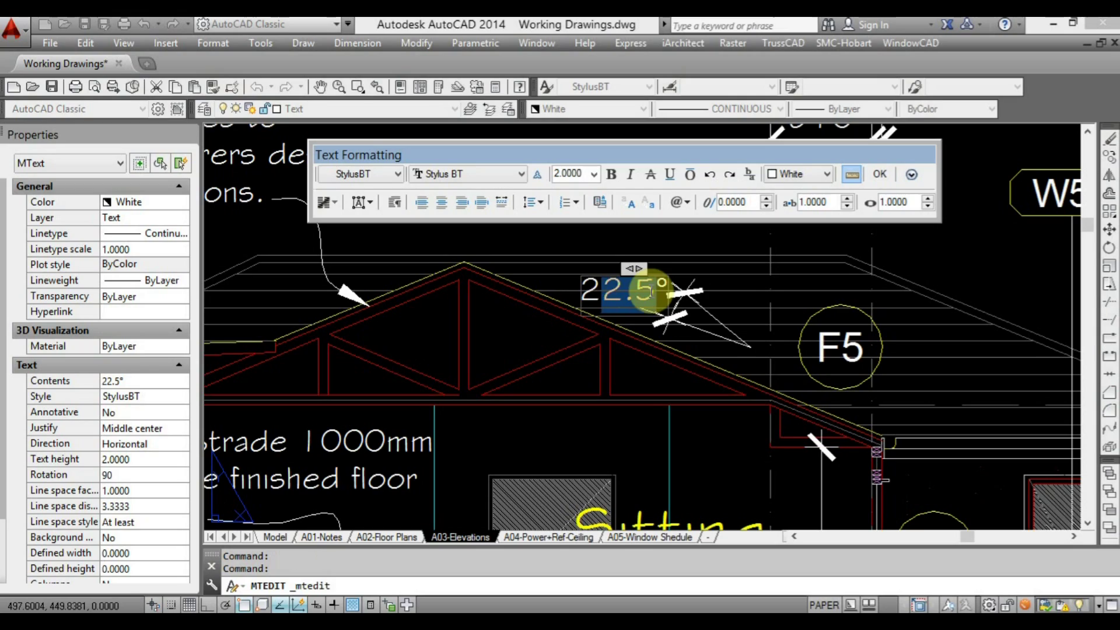